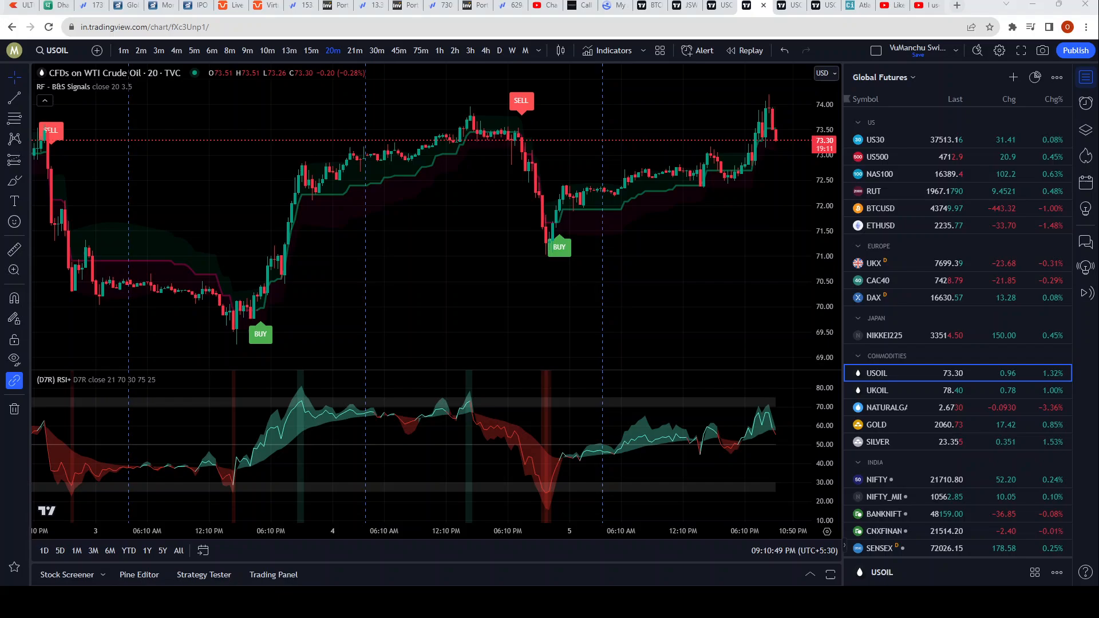
pyautogui.moveTo(569, 279)
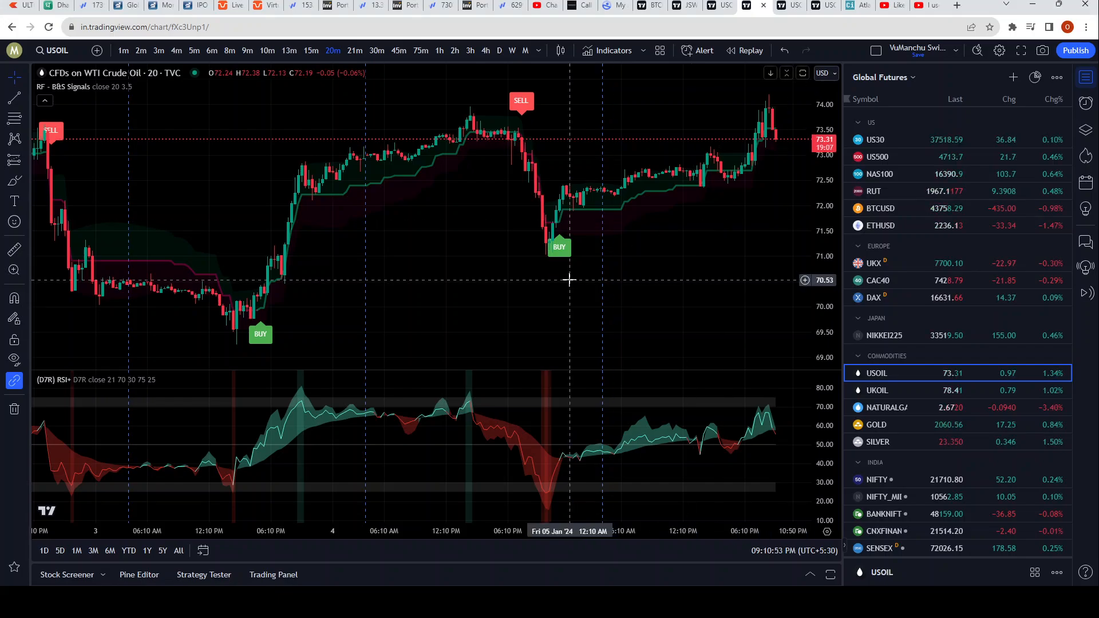
pyautogui.moveTo(332, 50)
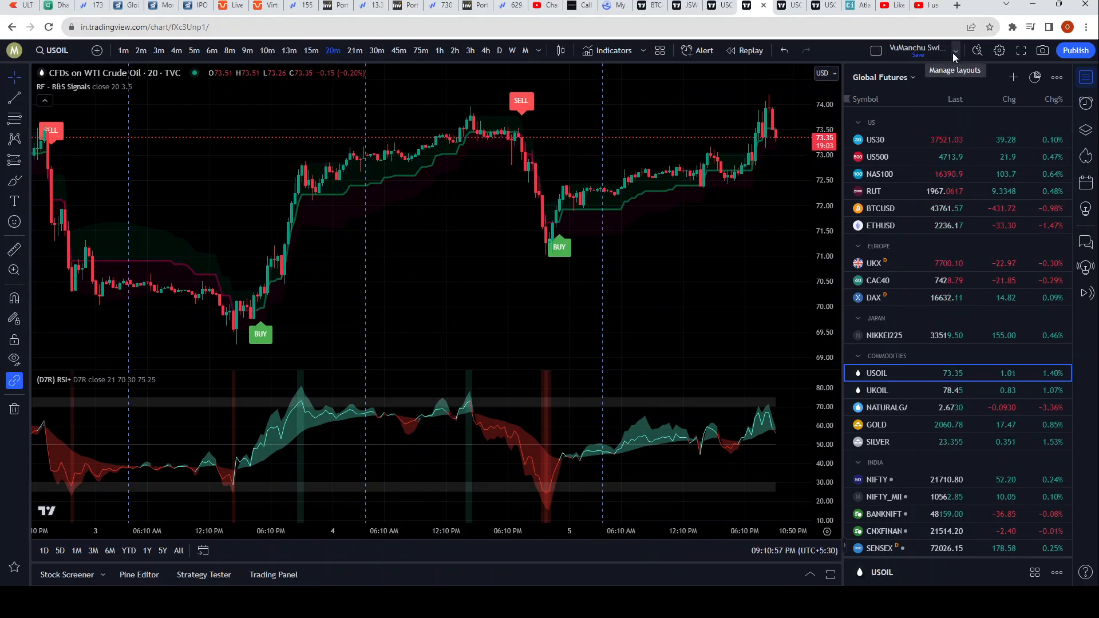
# - Start a new layout and load USOIL from Global Futures on 20-minute candles
pyautogui.click(956, 51)
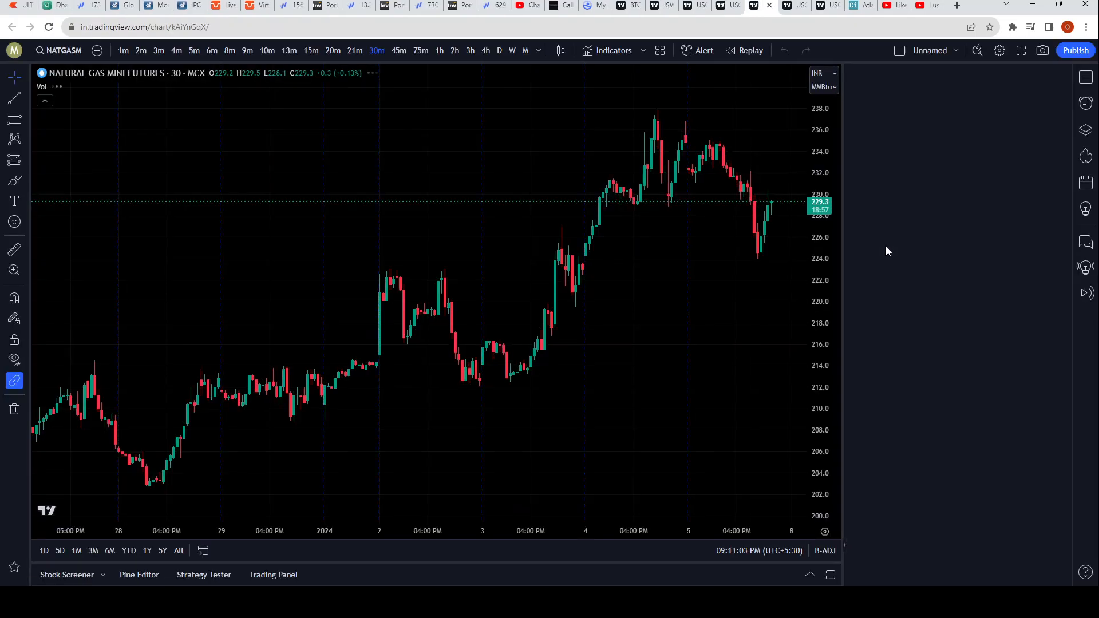
pyautogui.click(1084, 76)
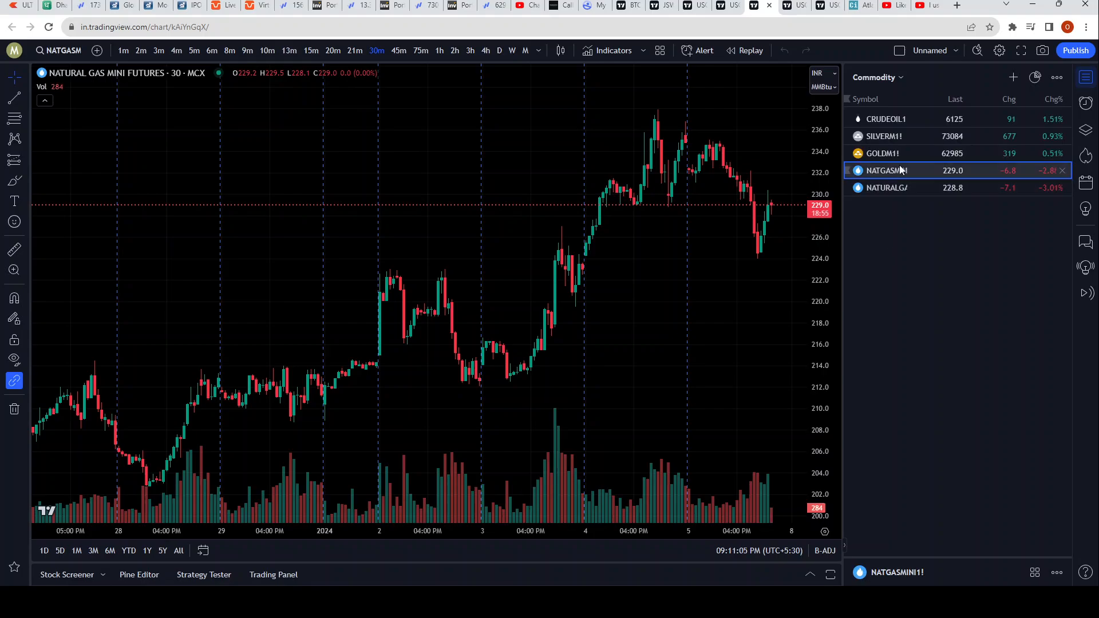
pyautogui.click(877, 77)
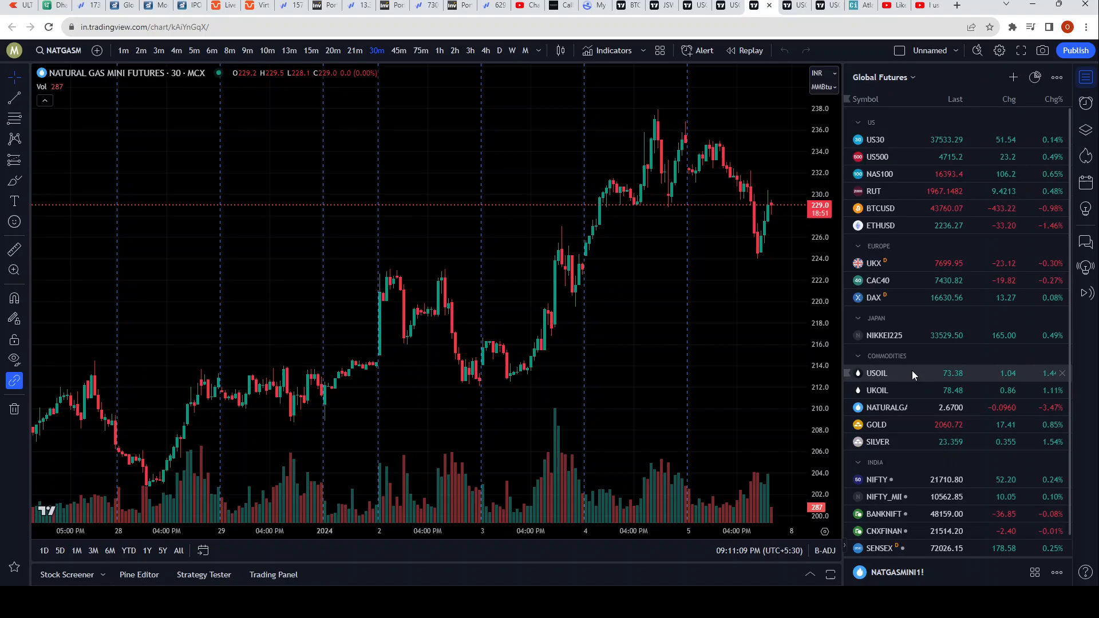
pyautogui.click(877, 373)
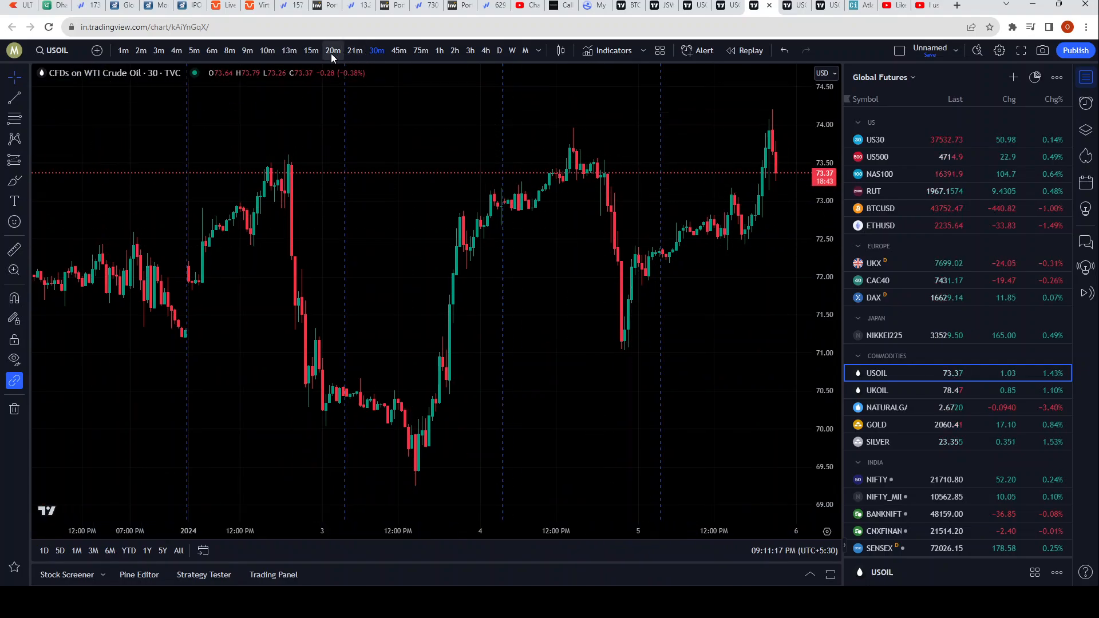
pyautogui.rightClick(450, 306)
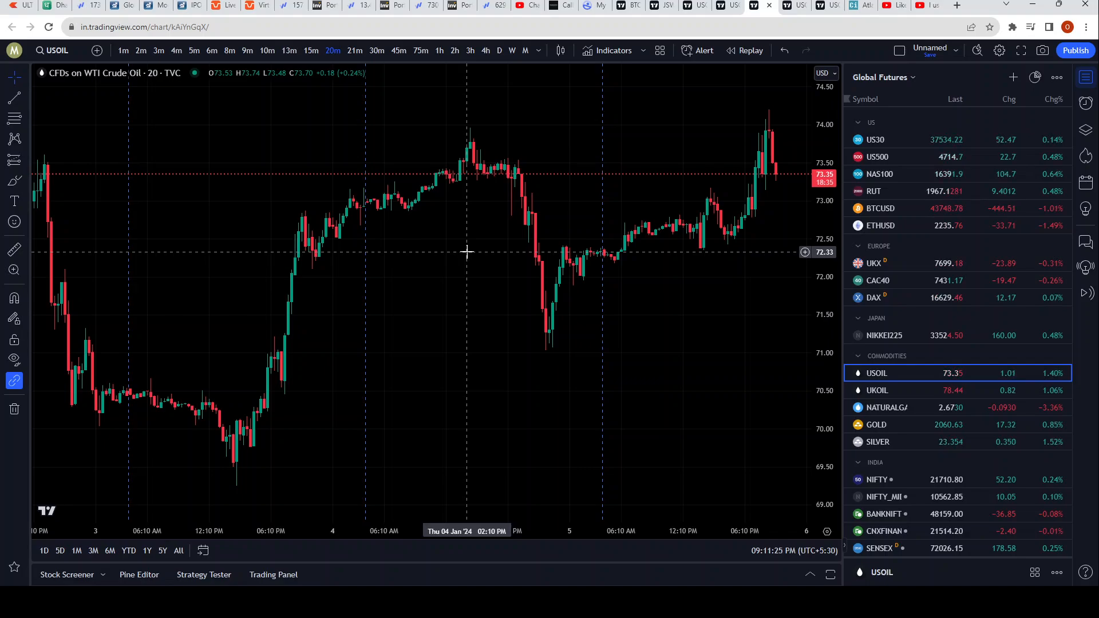
# - Search the indicators library for 'vumanch' to find VuManChu Swing Free
pyautogui.click(614, 51)
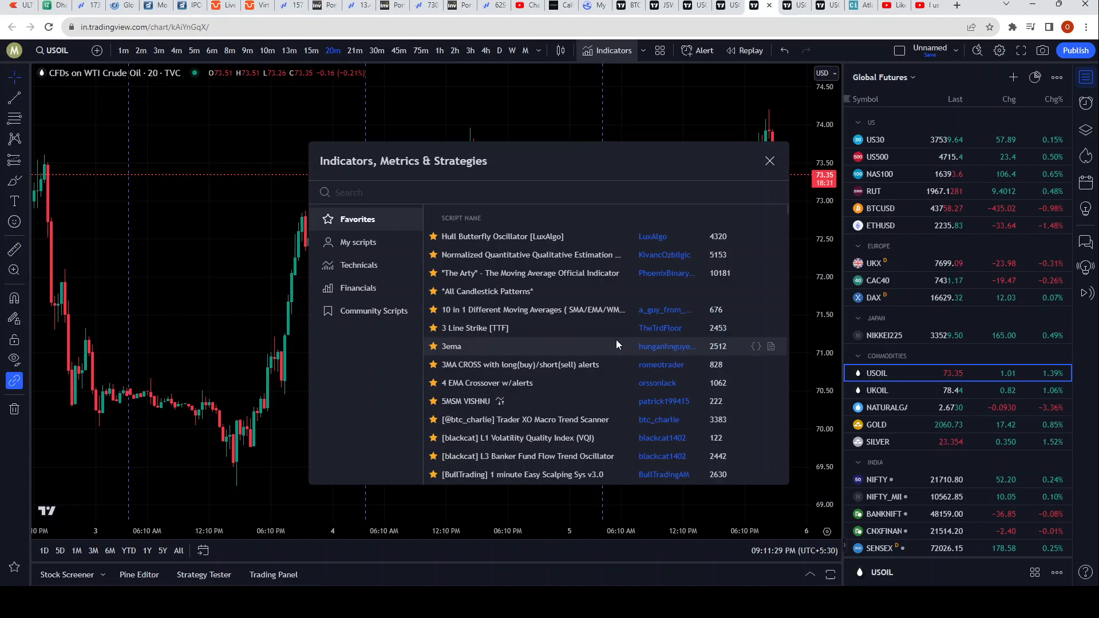
pyautogui.write('vumanchu')
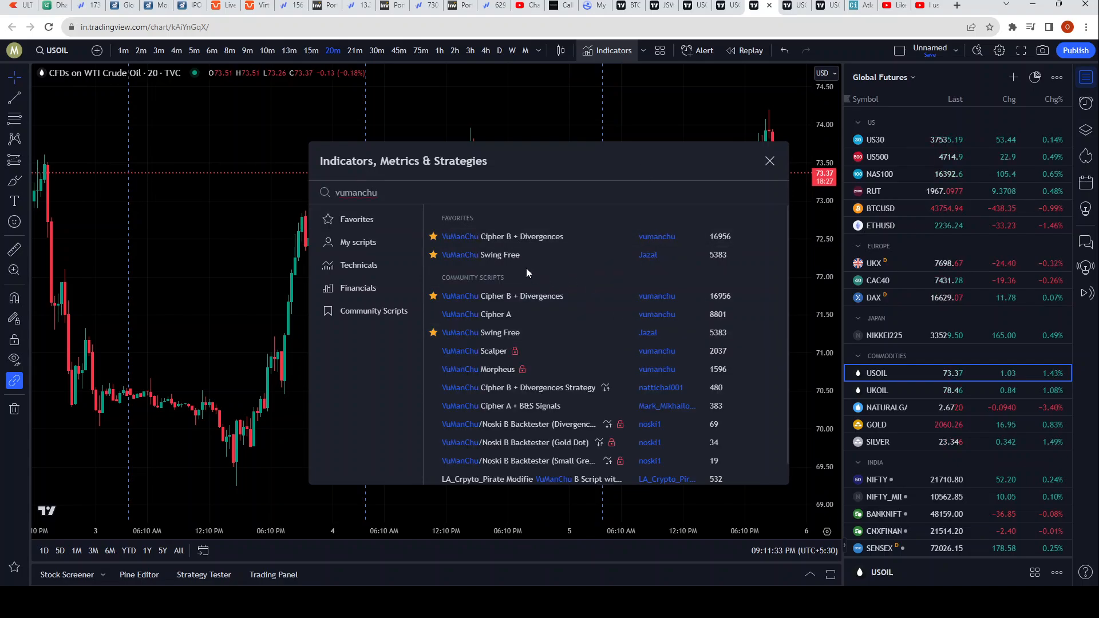
pyautogui.moveTo(643, 266)
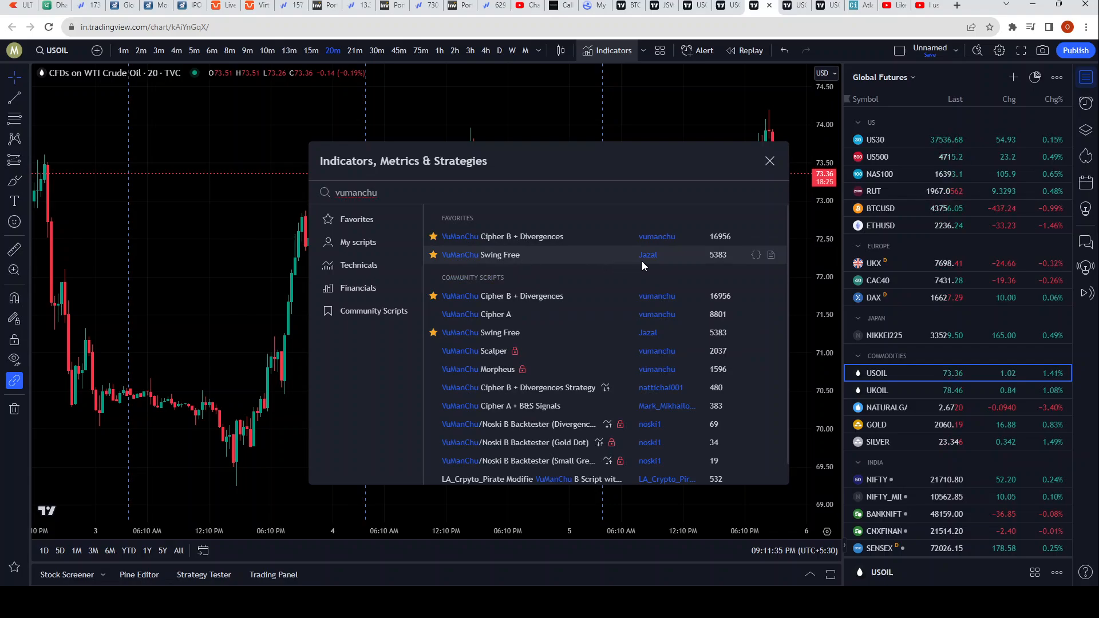
pyautogui.moveTo(557, 262)
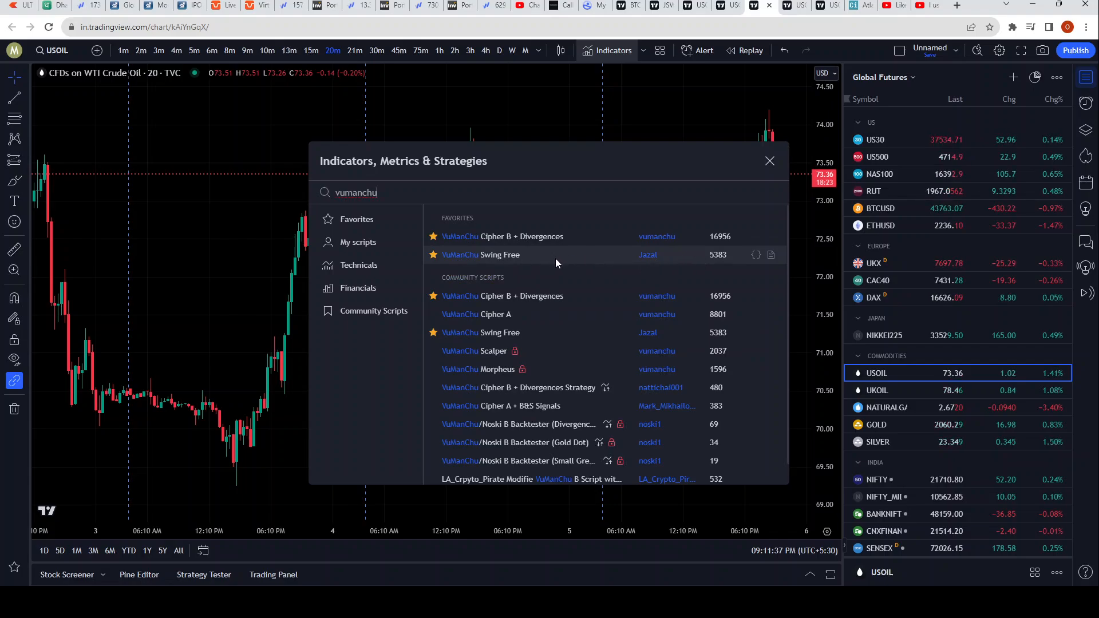
pyautogui.moveTo(498, 268)
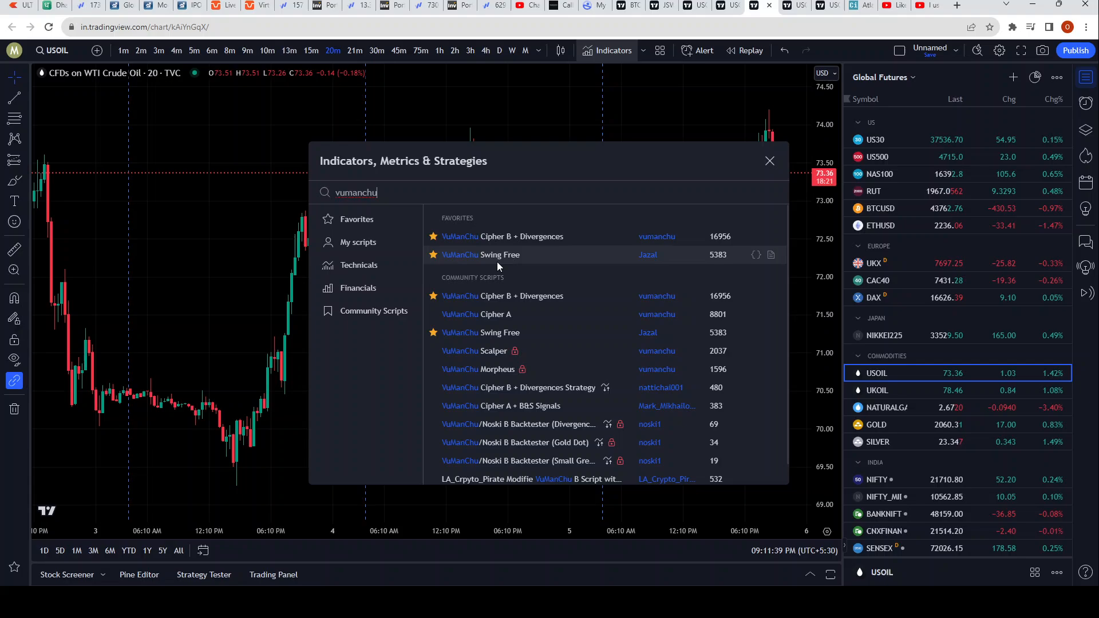
pyautogui.moveTo(599, 261)
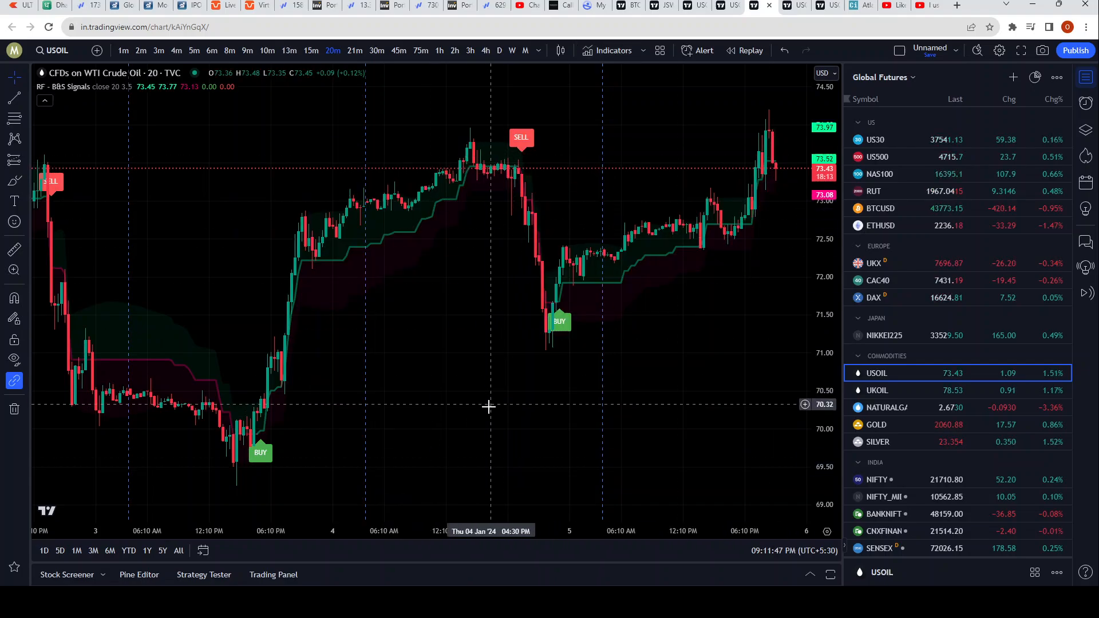
pyautogui.moveTo(402, 219)
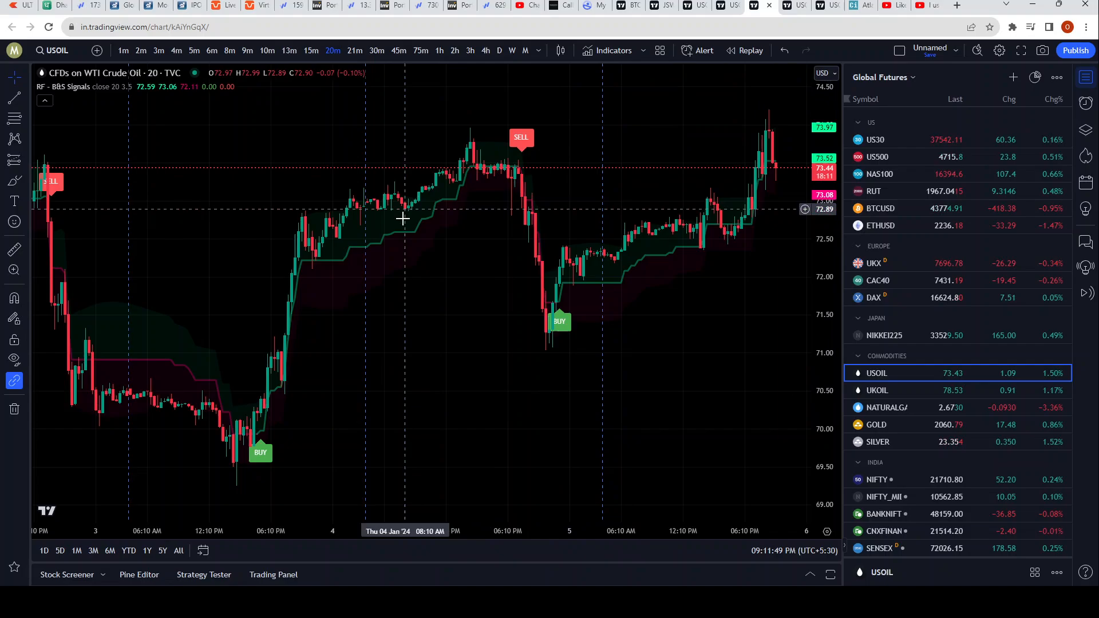
pyautogui.moveTo(700, 395)
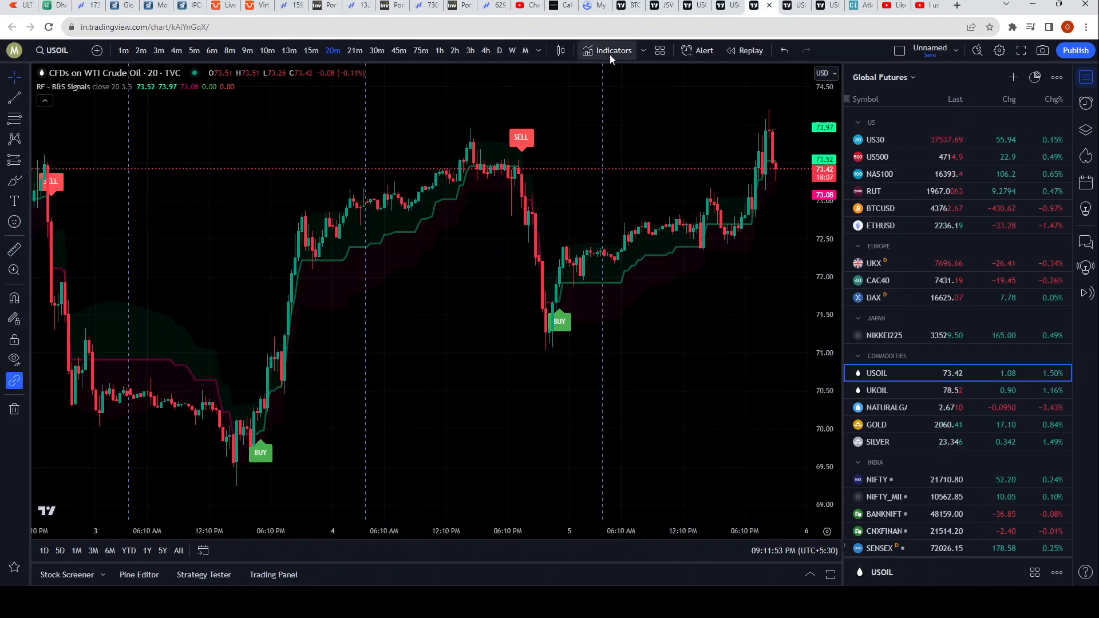
# - Search 'rsi+', add the RSI+ indicator by D7R, and close the search
pyautogui.click(613, 51)
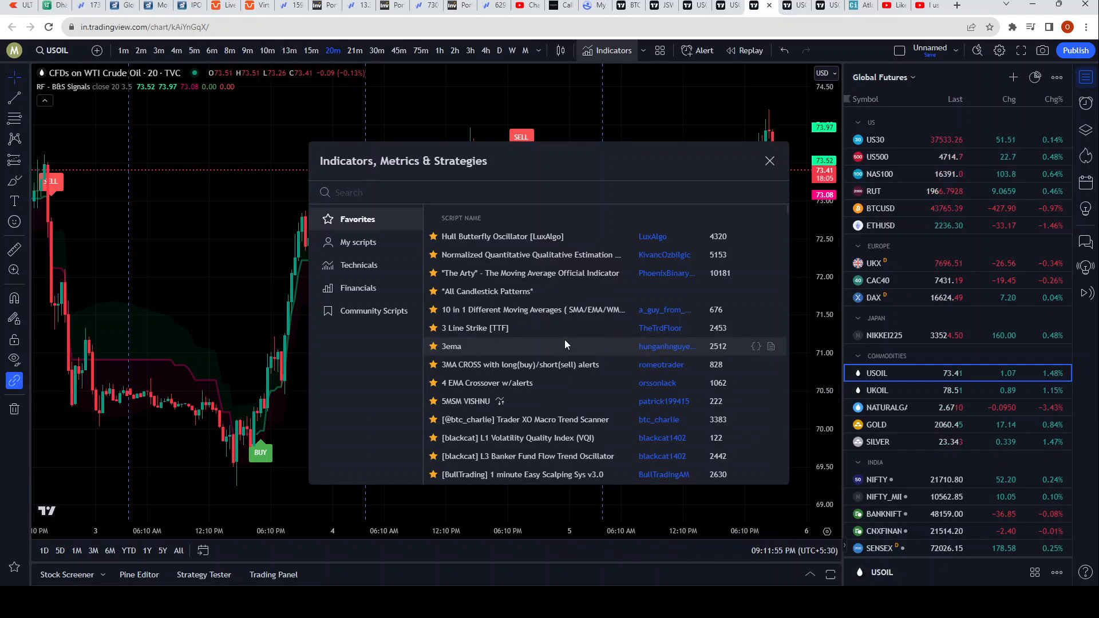
pyautogui.write('rsi+')
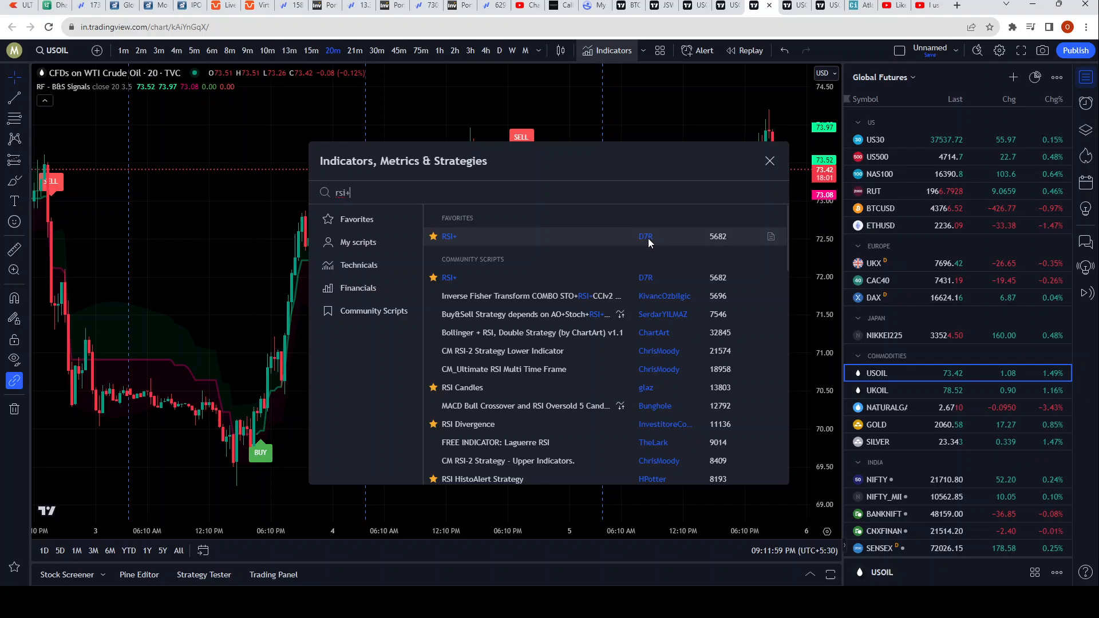
pyautogui.moveTo(498, 238)
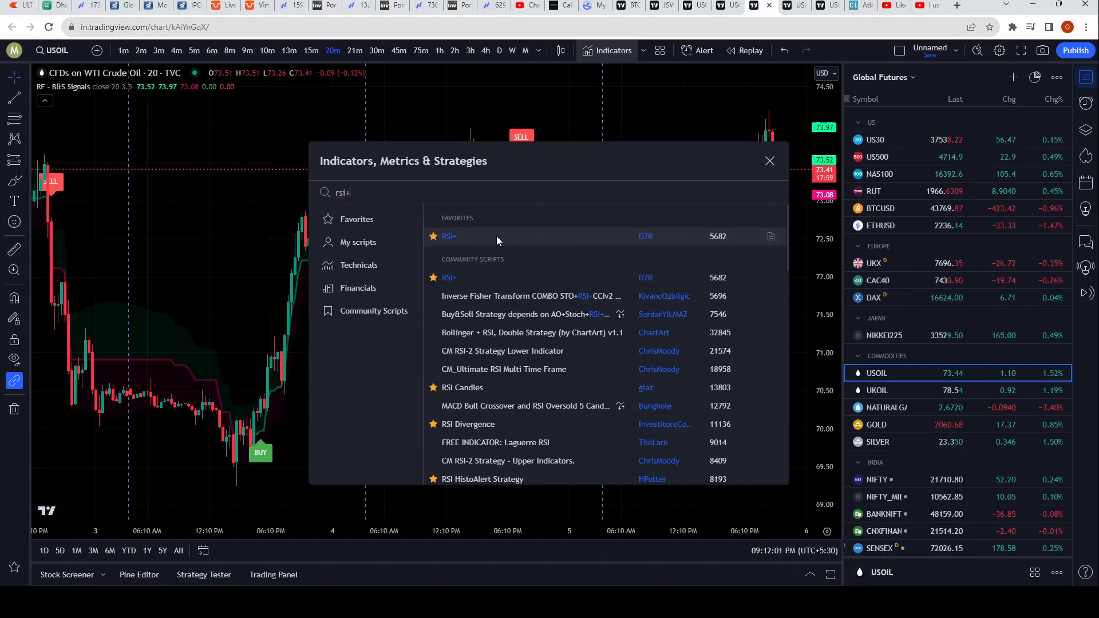
pyautogui.click(449, 236)
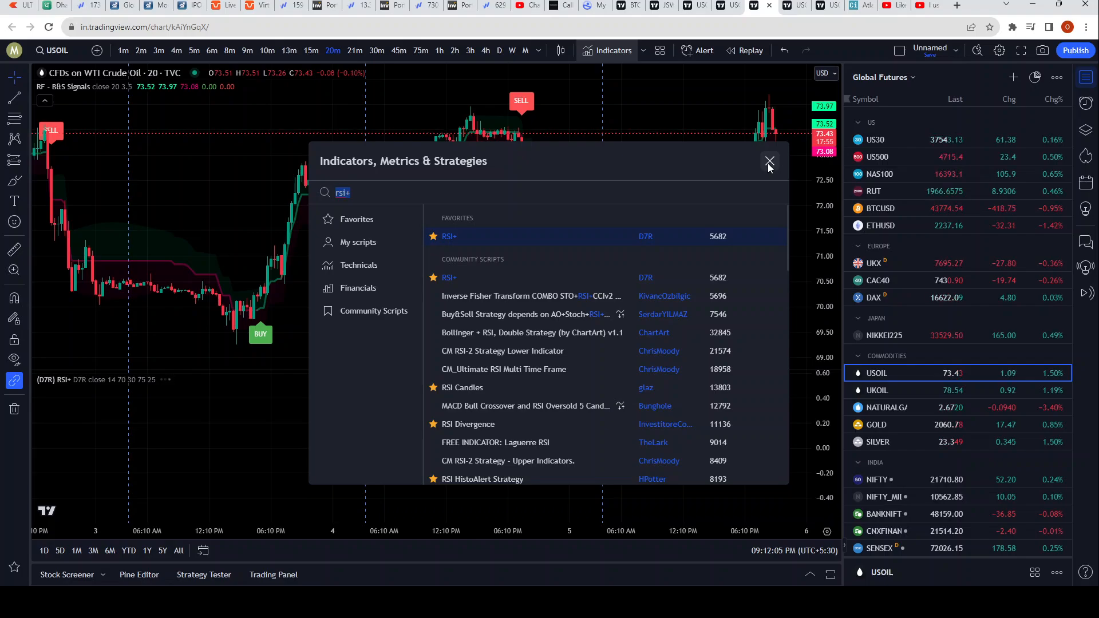
pyautogui.click(769, 162)
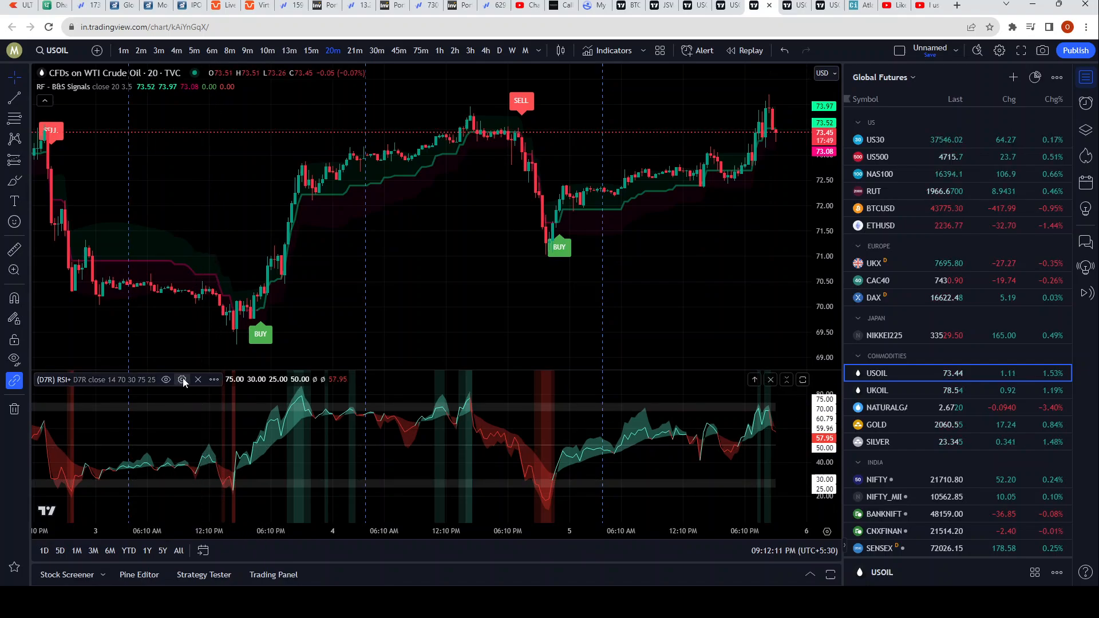
# - Turn off the RSI+ indicator's labels on the price scale
pyautogui.click(182, 379)
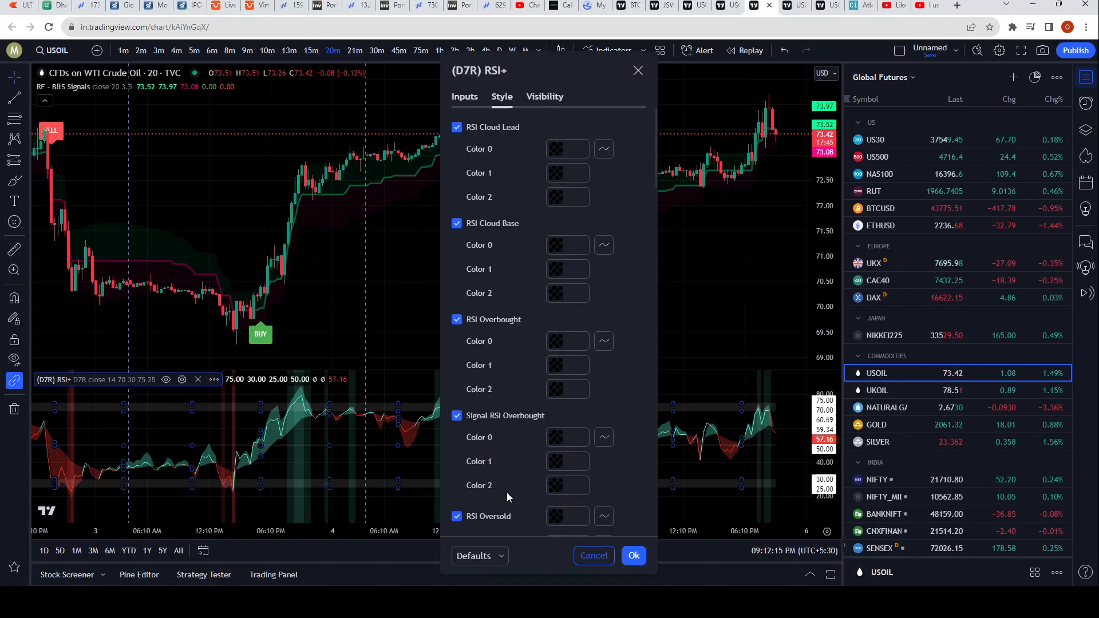
pyautogui.scroll(-3)
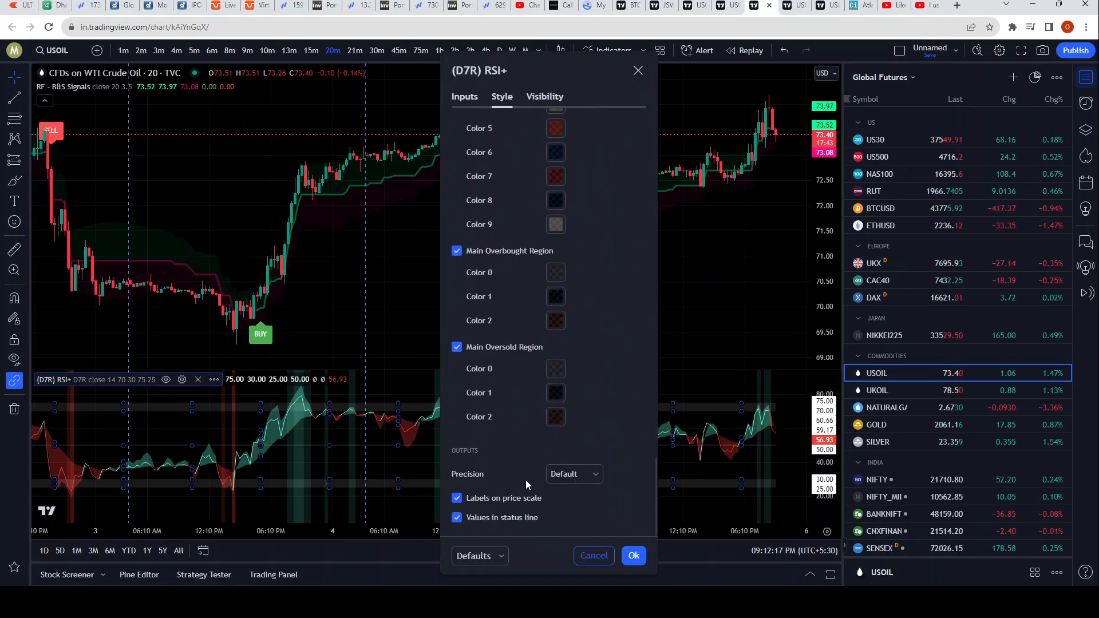
pyautogui.click(456, 498)
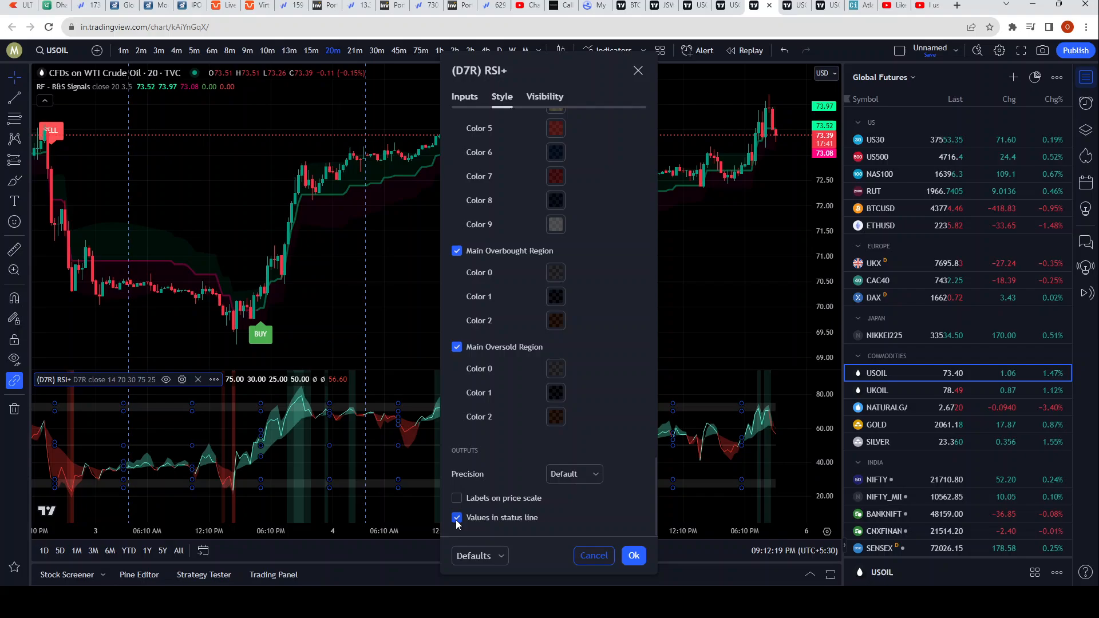
pyautogui.scroll(-3)
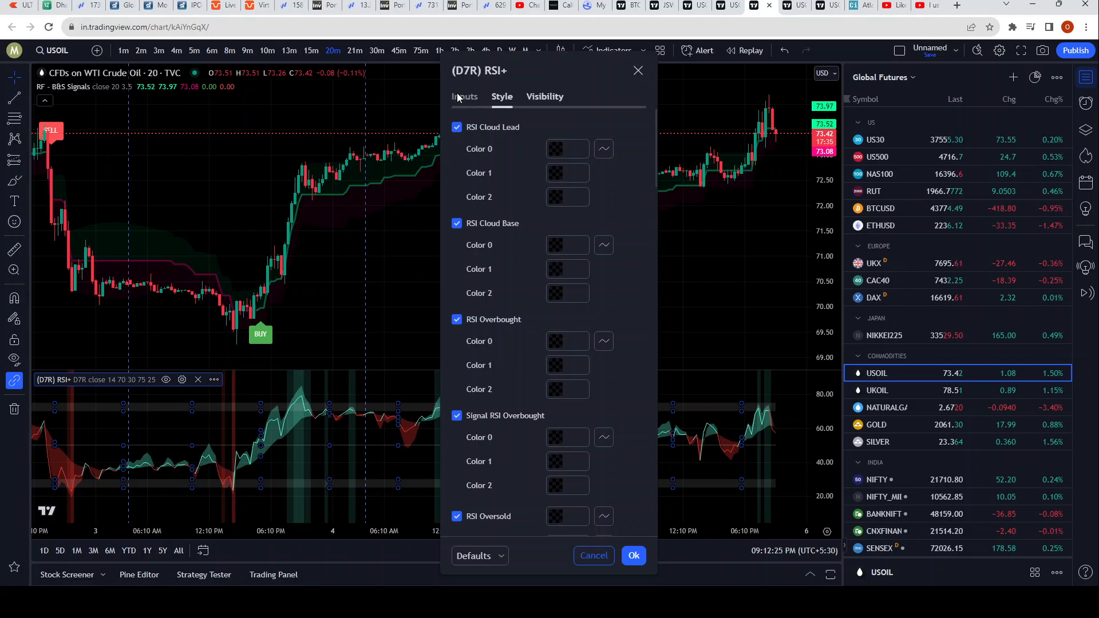
# - Change the RSI length input from 14 to 21 and apply
pyautogui.click(464, 96)
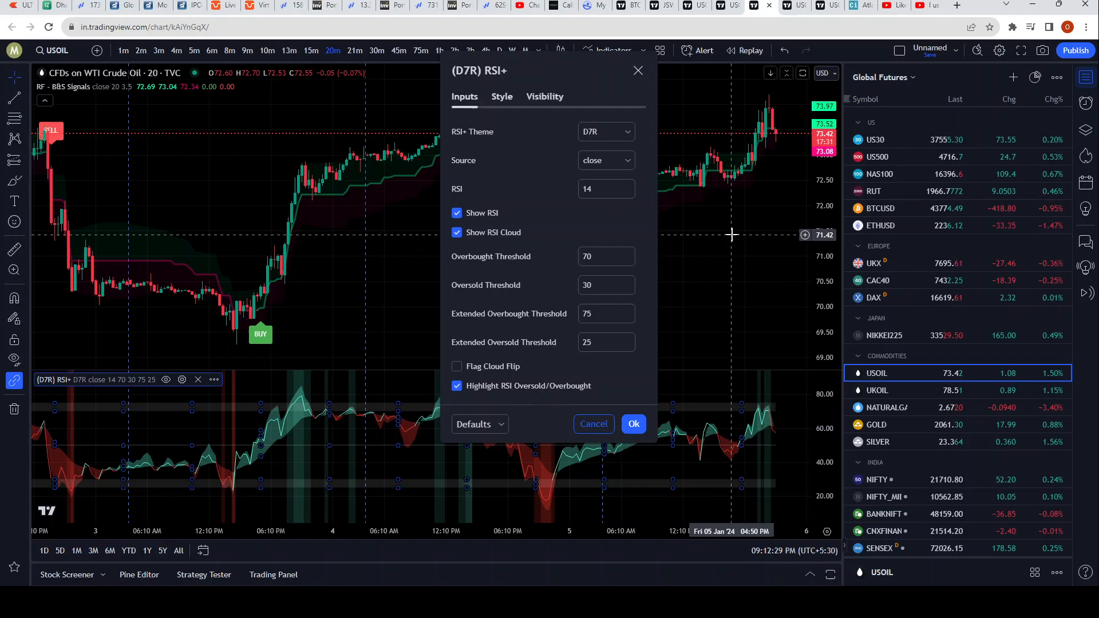
pyautogui.click(605, 188)
pyautogui.write('21')
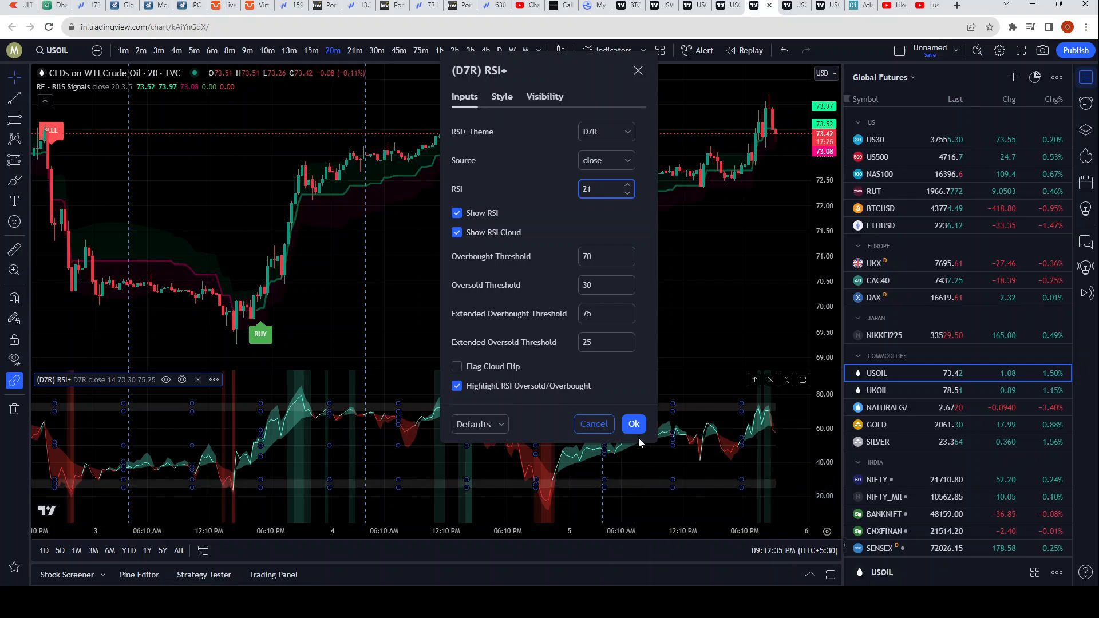
pyautogui.click(634, 424)
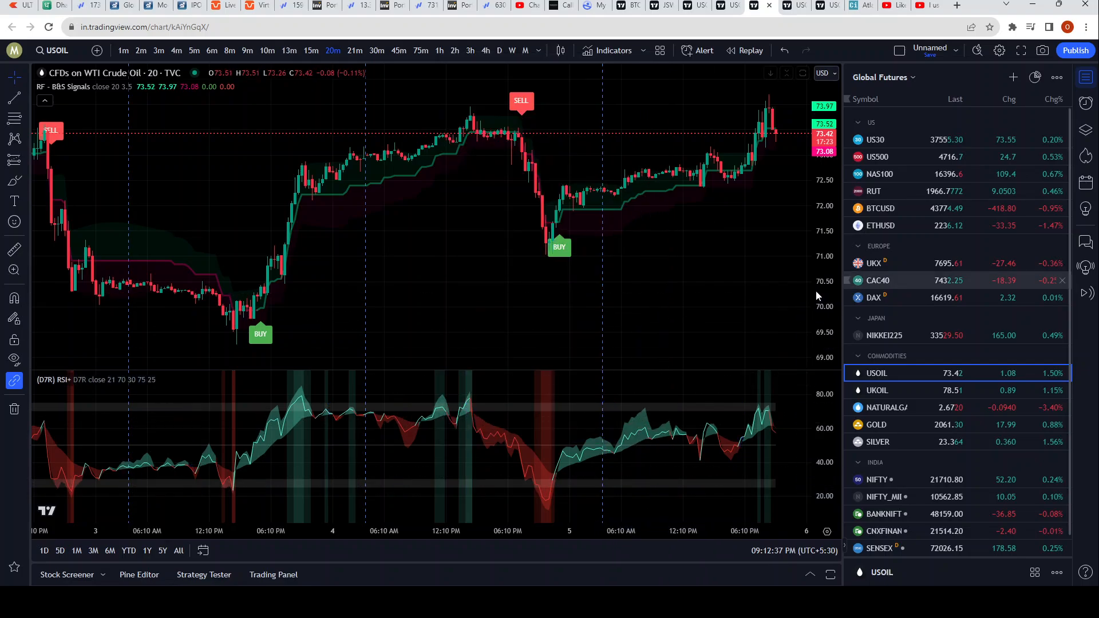
pyautogui.moveTo(70, 100)
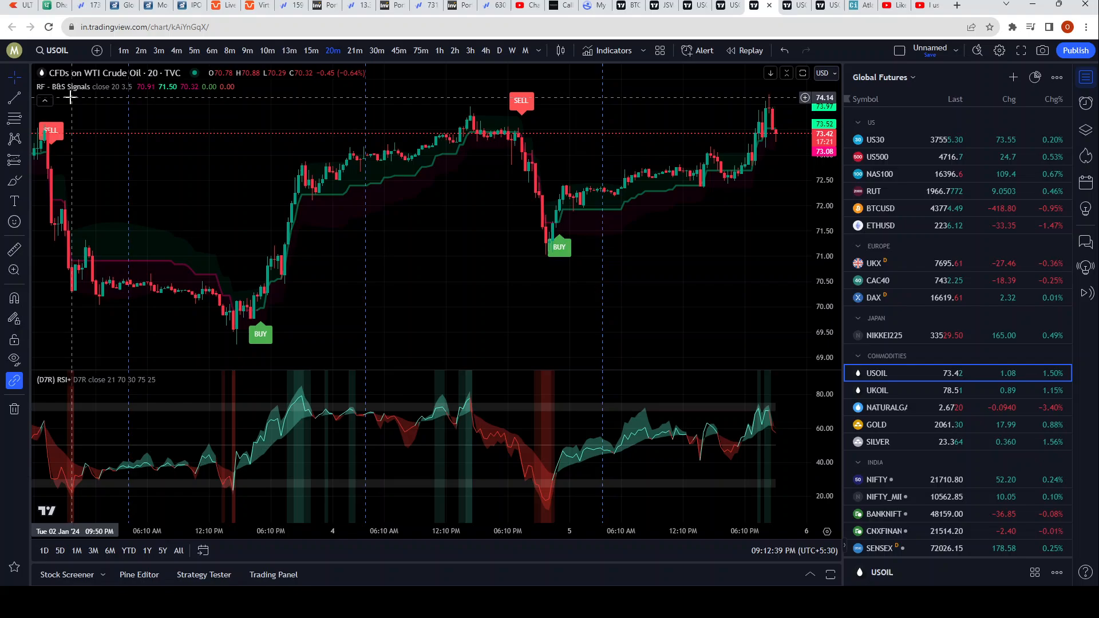
pyautogui.moveTo(389, 469)
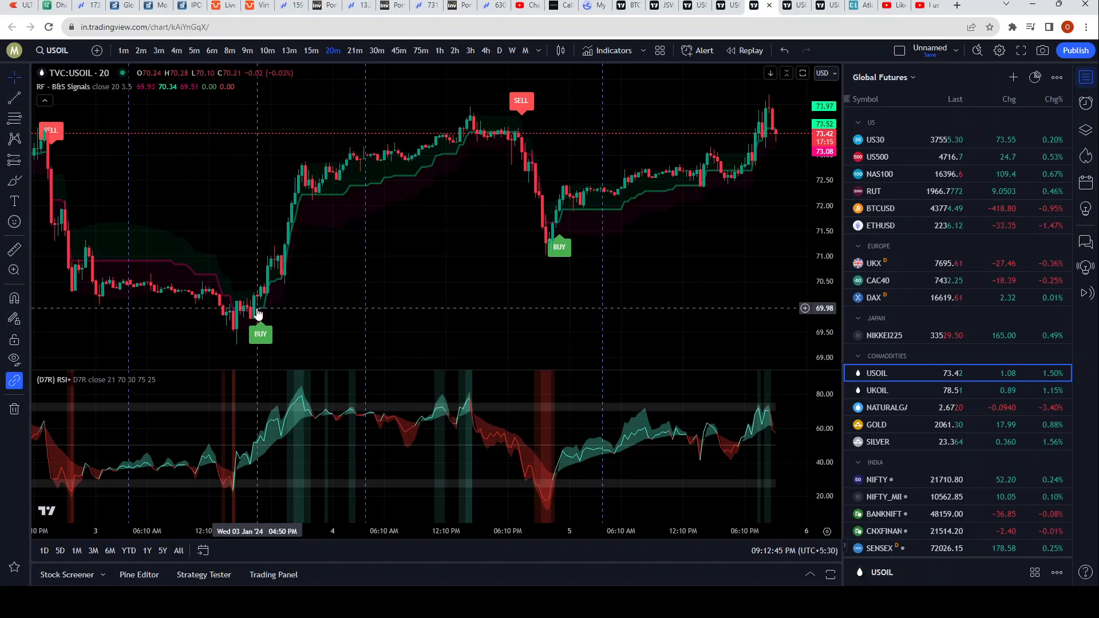
pyautogui.moveTo(573, 140)
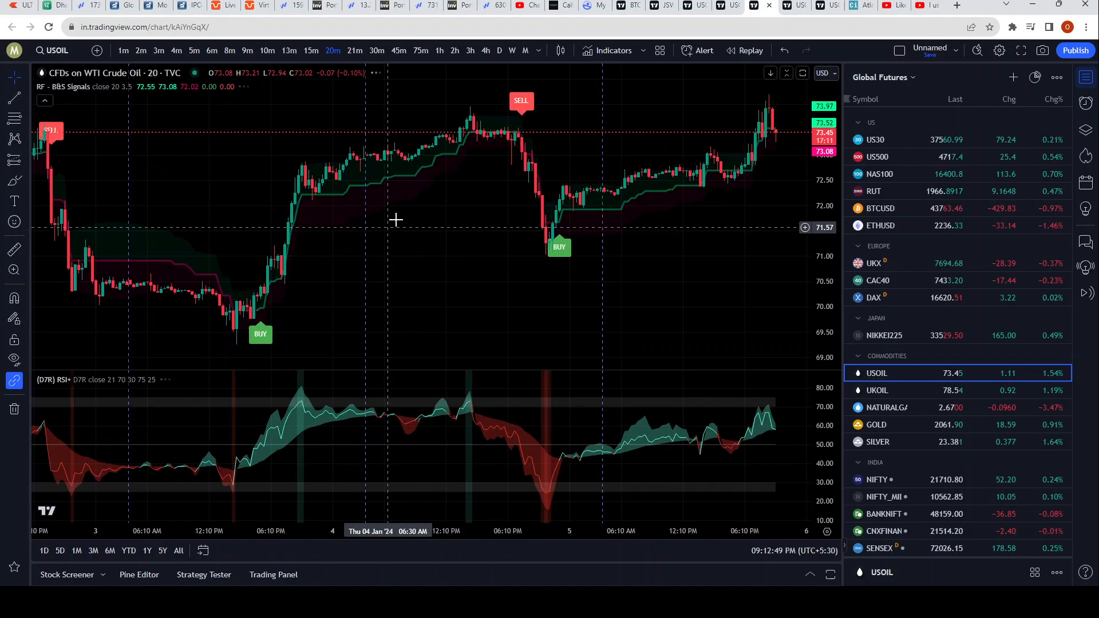
pyautogui.moveTo(405, 238)
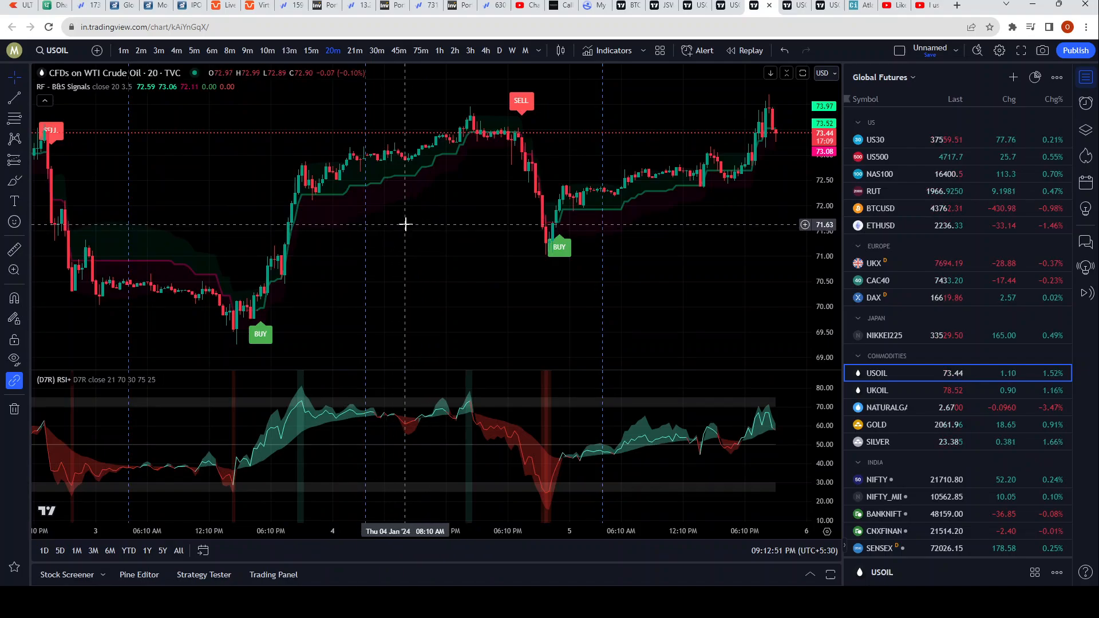
pyautogui.moveTo(406, 471)
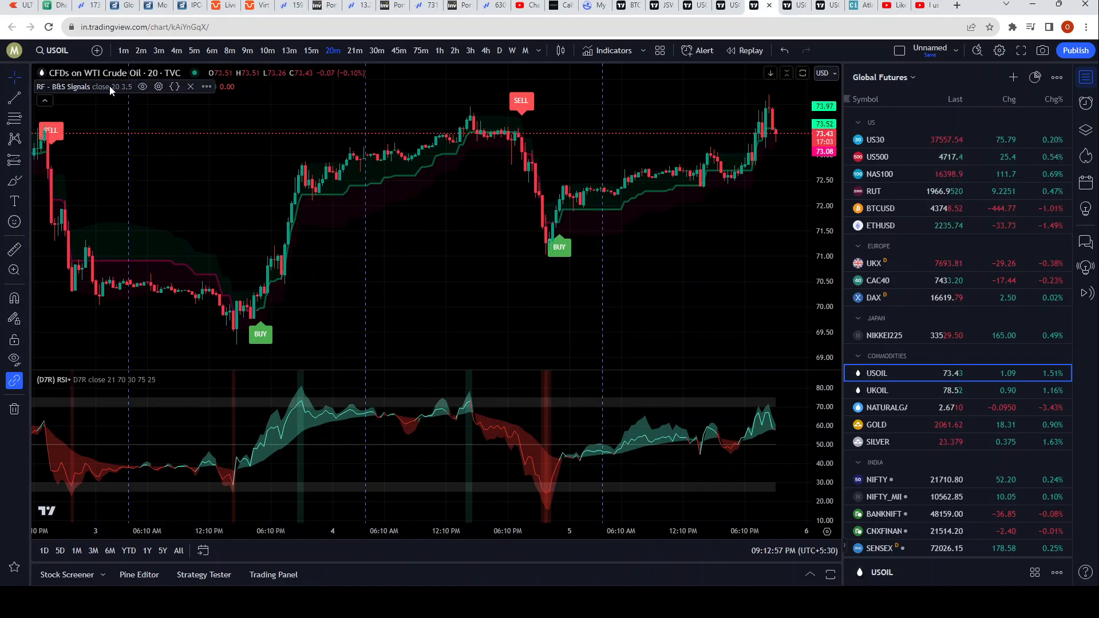
# - Uncheck Labels on price scale and Values in status line for RF - B&S Signals
pyautogui.click(174, 87)
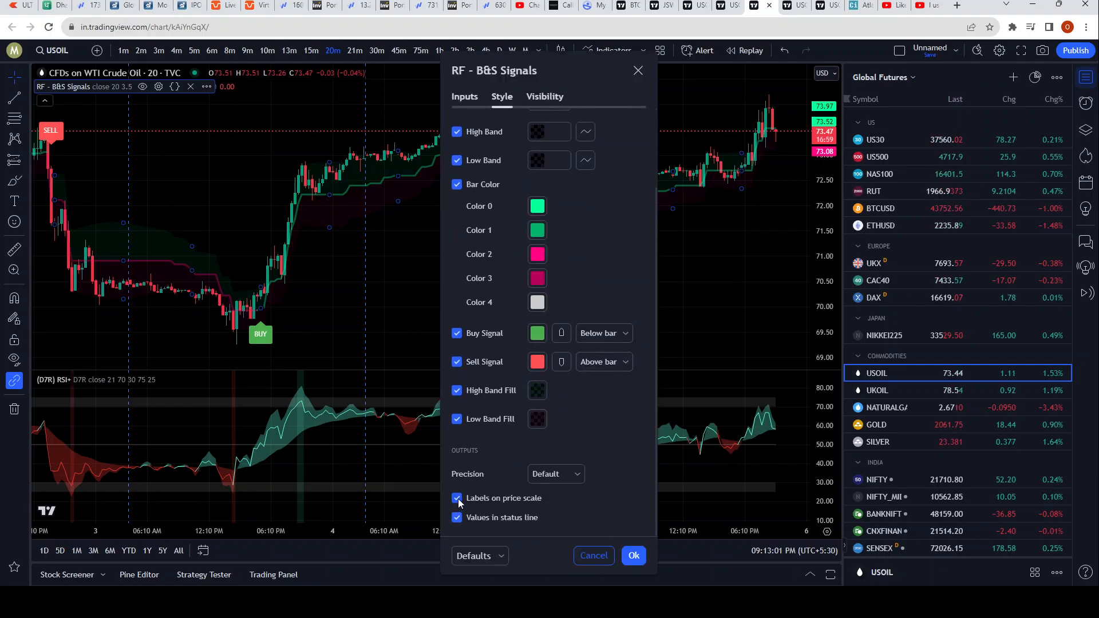
pyautogui.click(457, 498)
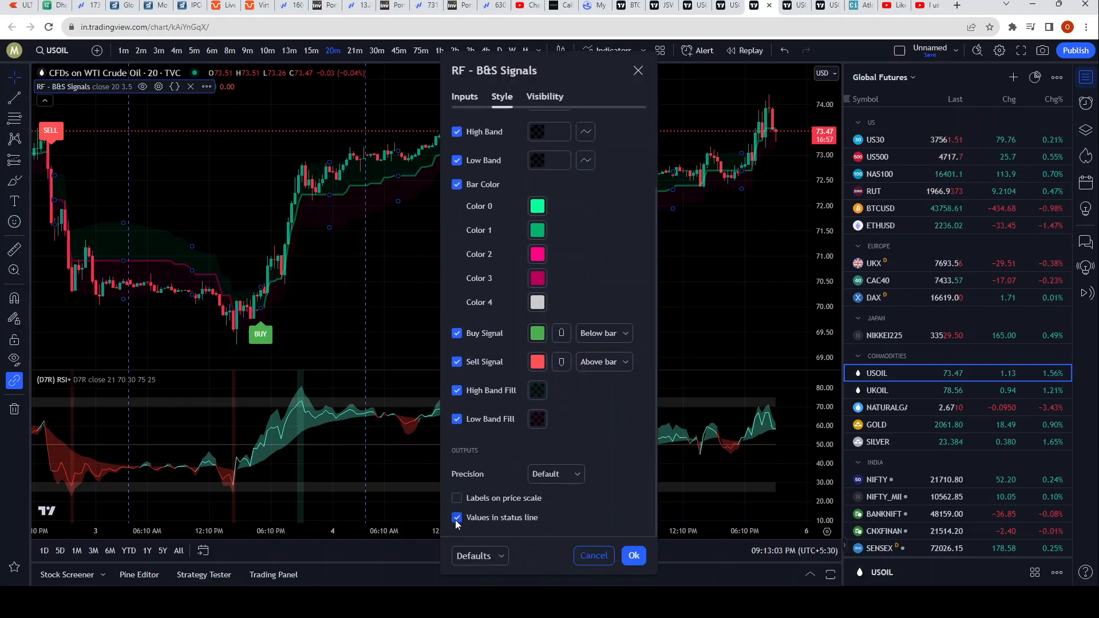
pyautogui.click(456, 518)
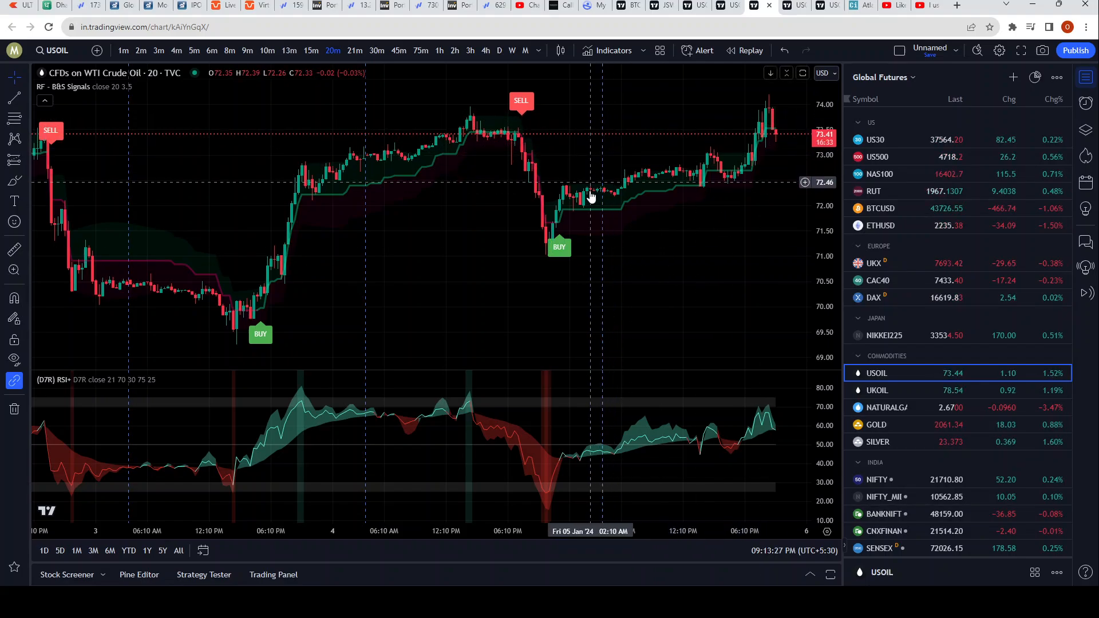
pyautogui.moveTo(504, 271)
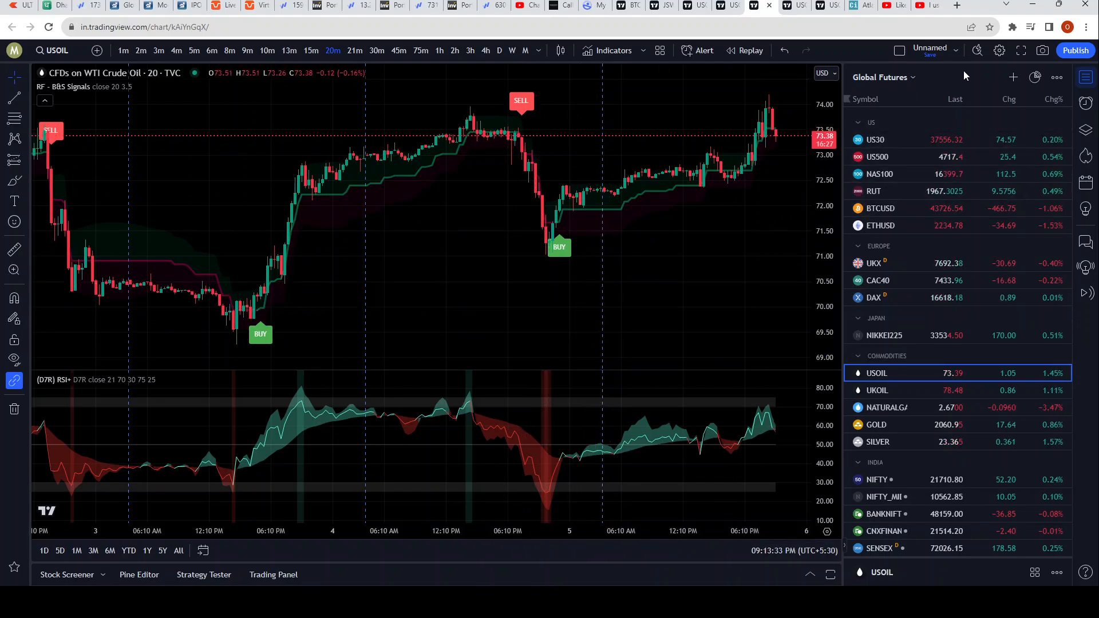
# - Uncheck Session breaks under Events in Chart settings and apply
pyautogui.click(999, 51)
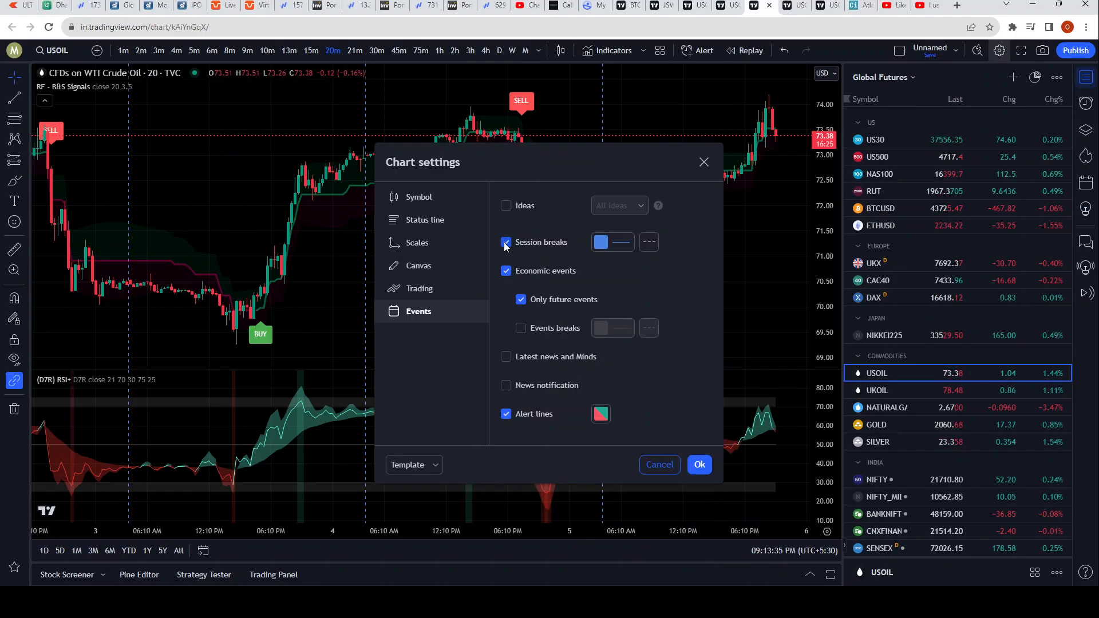
pyautogui.click(506, 242)
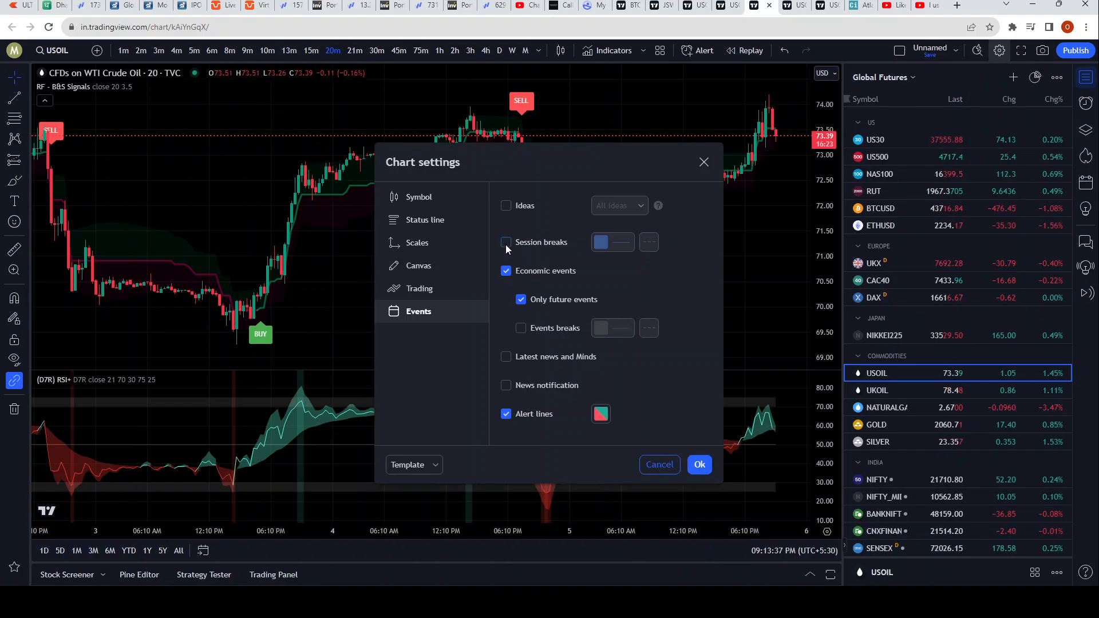
pyautogui.click(699, 464)
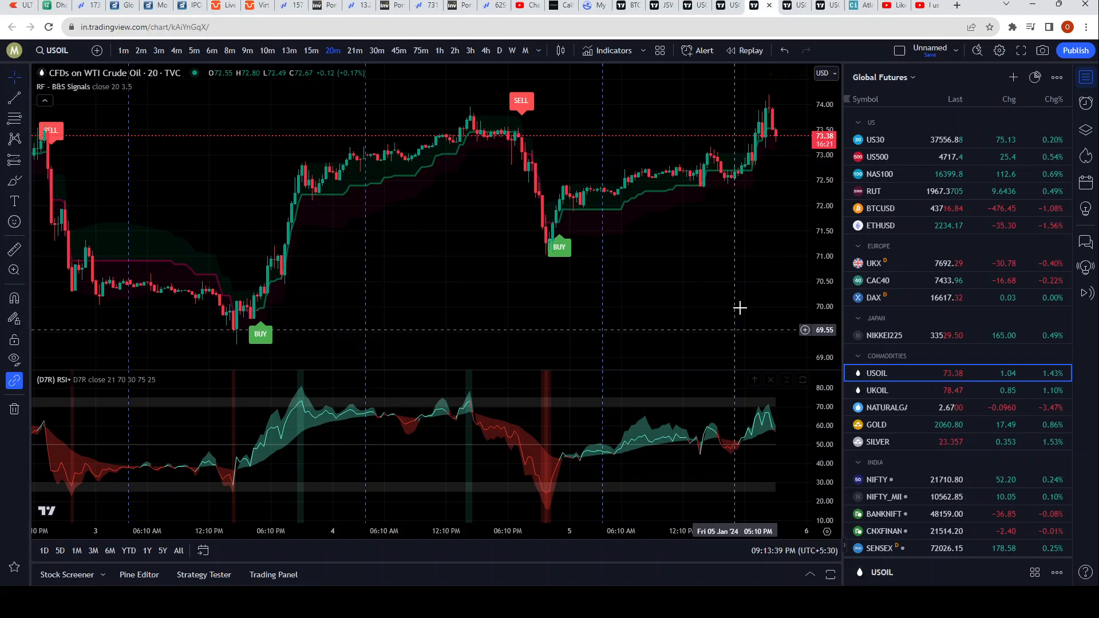
pyautogui.moveTo(726, 386)
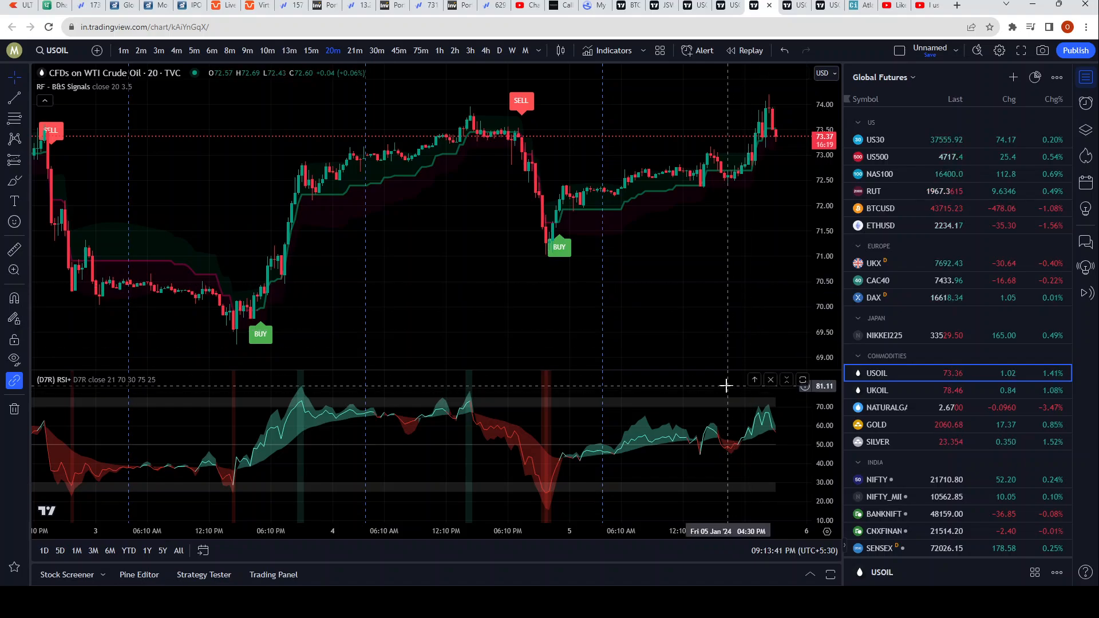
pyautogui.moveTo(1090, 76)
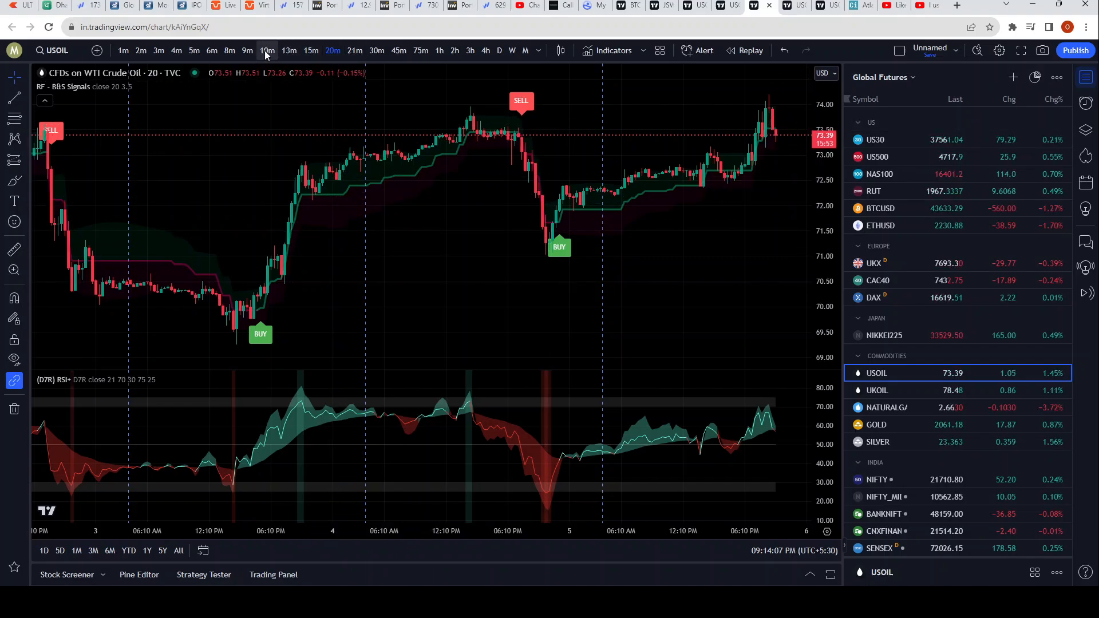
pyautogui.click(267, 50)
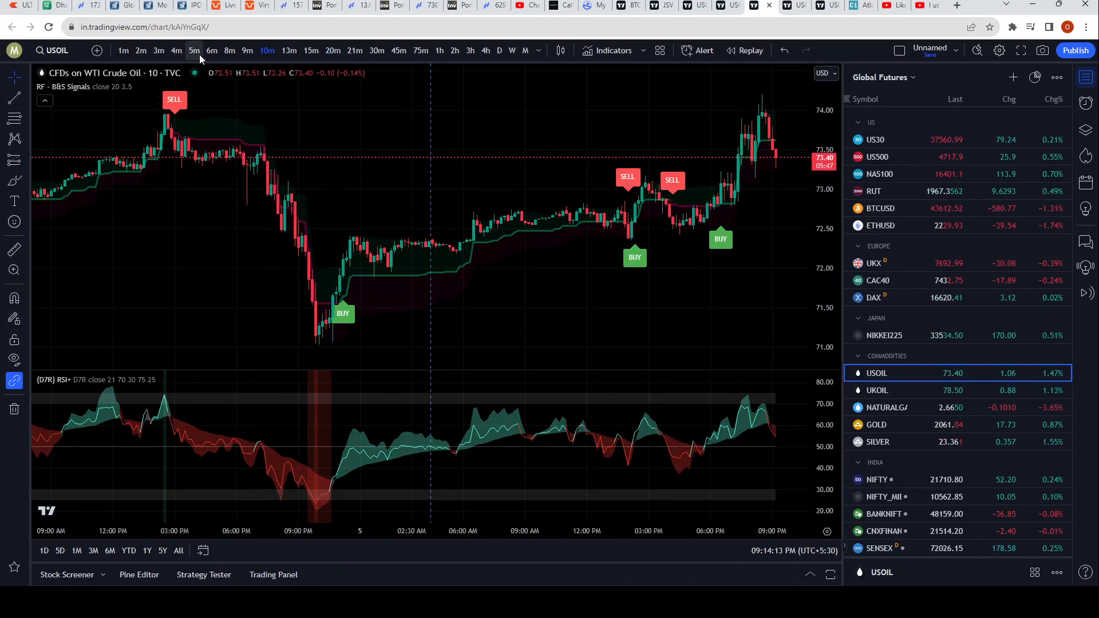
pyautogui.click(193, 51)
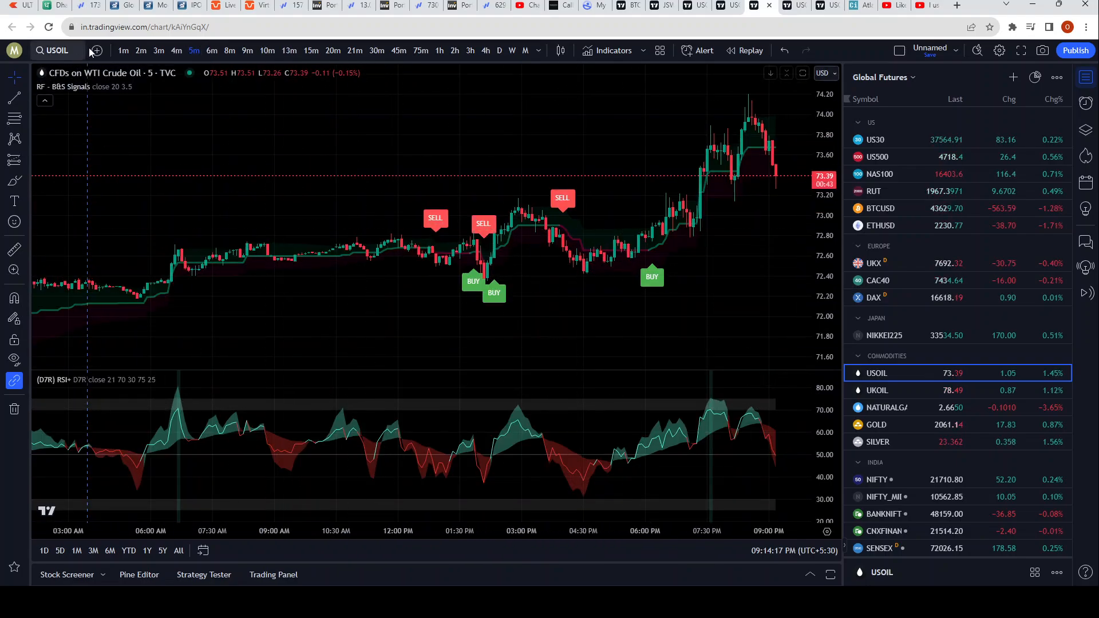
pyautogui.click(158, 51)
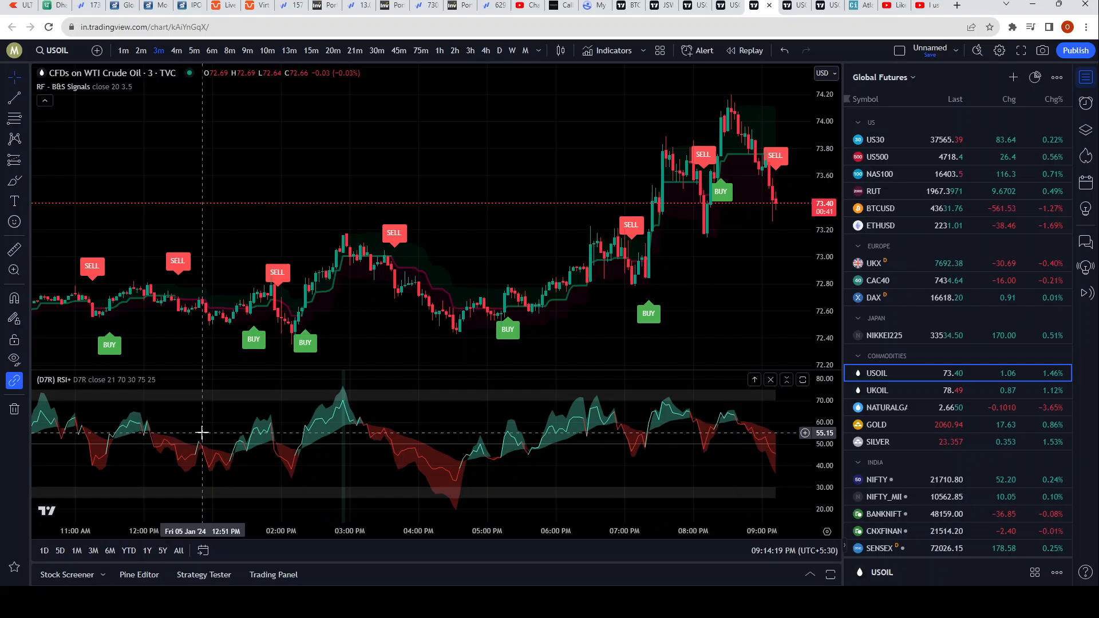
pyautogui.moveTo(378, 423)
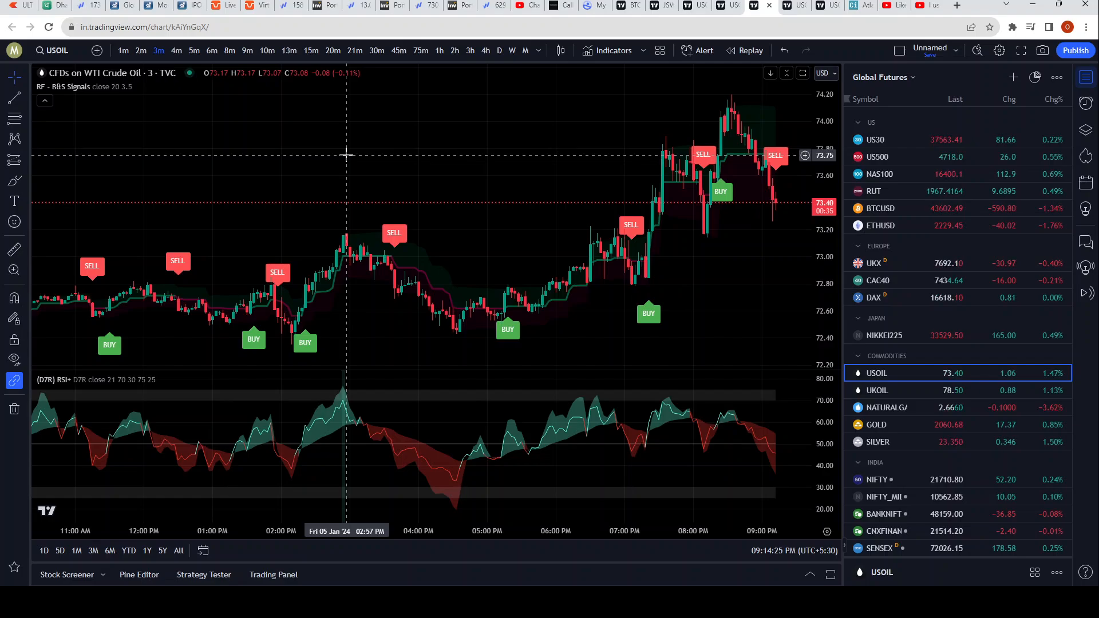
pyautogui.moveTo(332, 51)
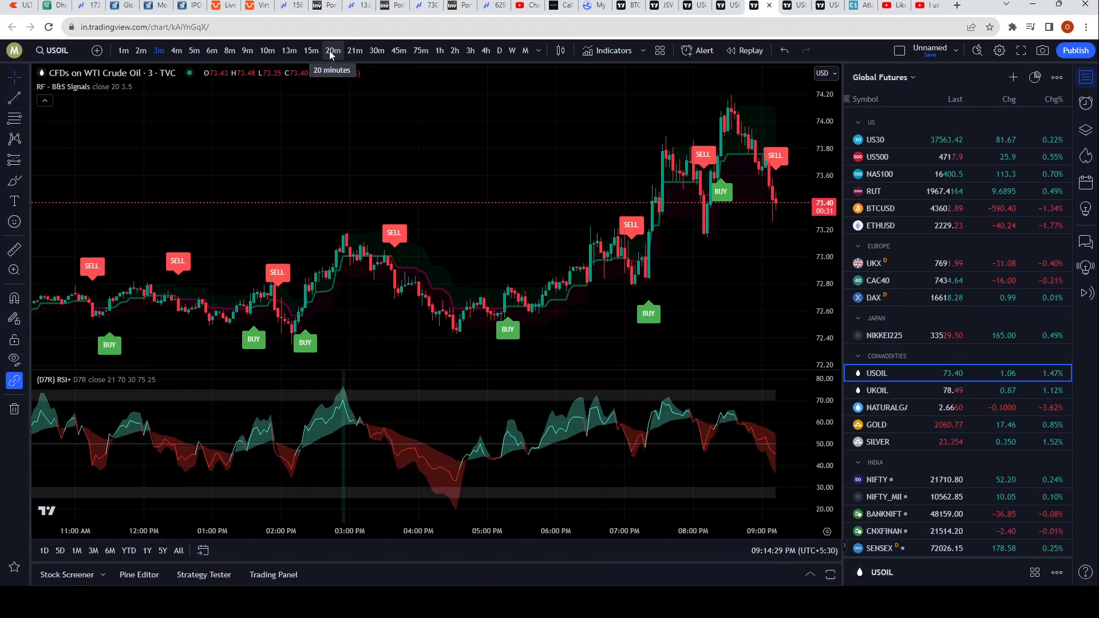
pyautogui.click(332, 51)
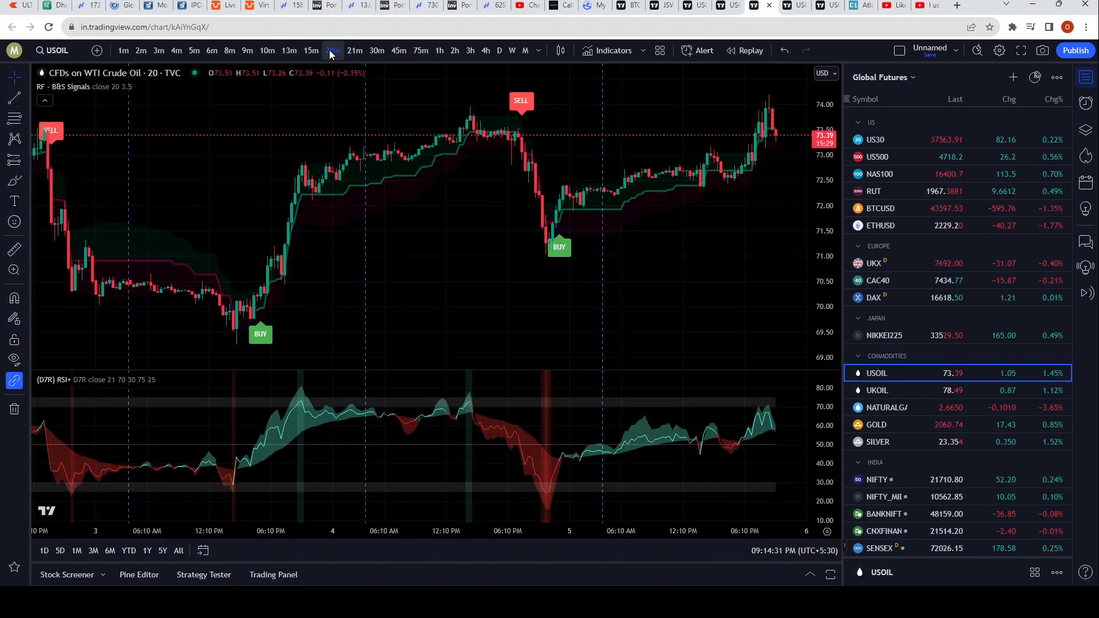